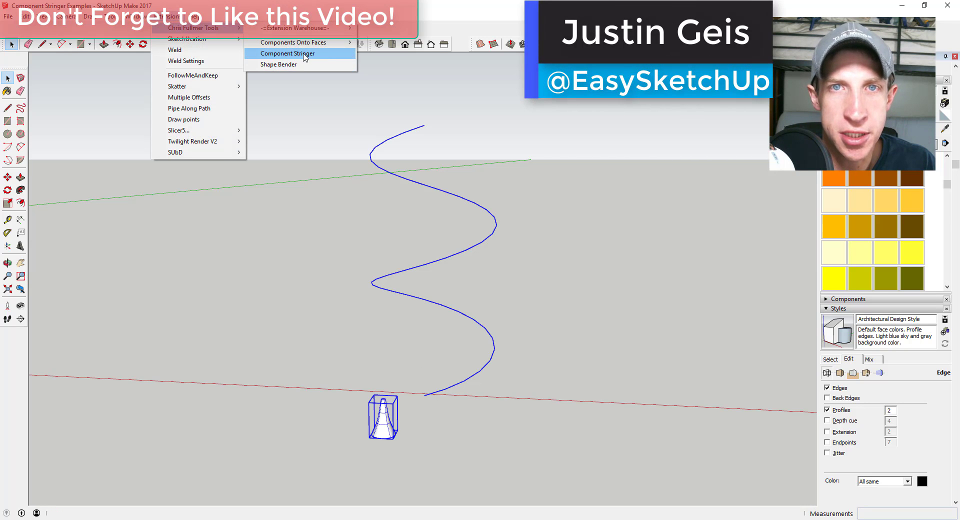
- String copies of the vase shape along the wavy curve with default Component Stringer options
{"action": "left_click", "coordinate": [287, 53]}
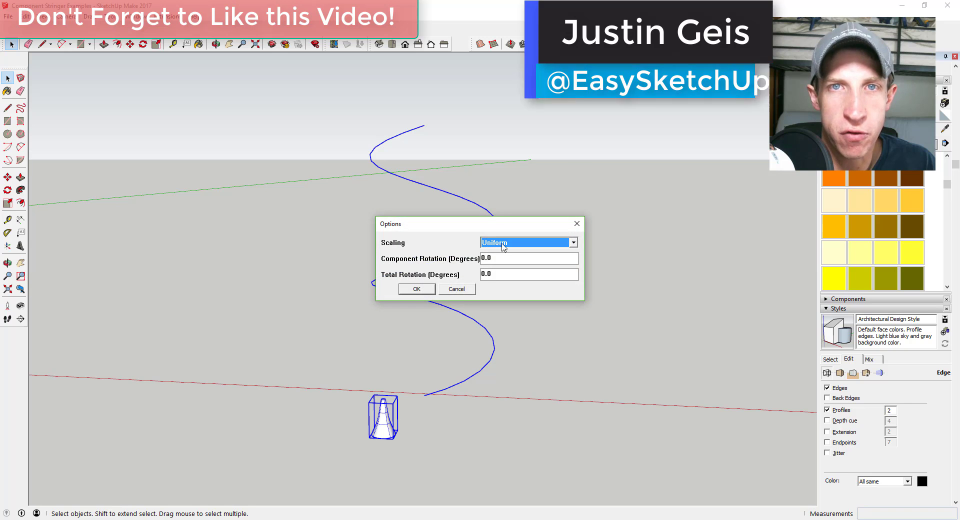
{"action": "left_click", "coordinate": [415, 288]}
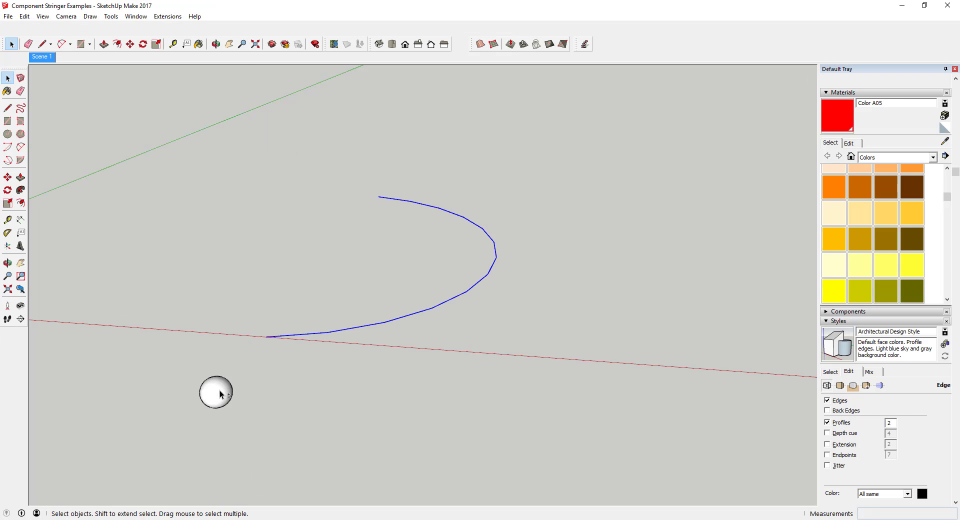
- String spheres along the coarse arc, then raise the arc to 24 segments and rerun the stringer
{"action": "left_click", "coordinate": [167, 16]}
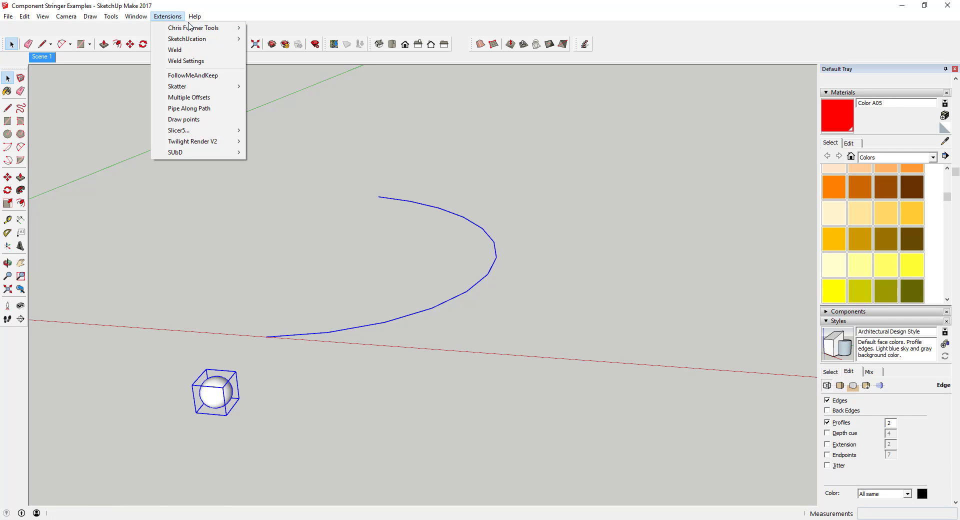
{"action": "left_click", "coordinate": [174, 50]}
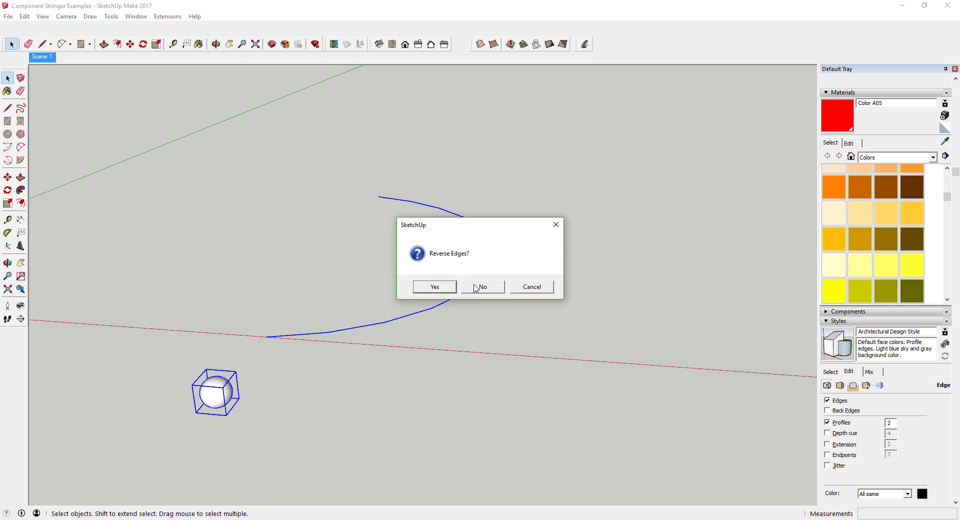
{"action": "left_click", "coordinate": [482, 287]}
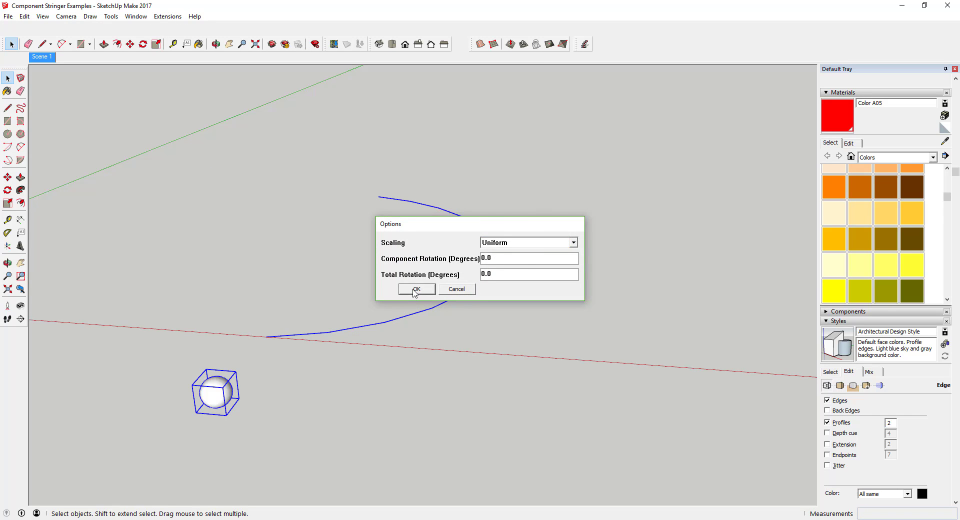
{"action": "left_click", "coordinate": [416, 288]}
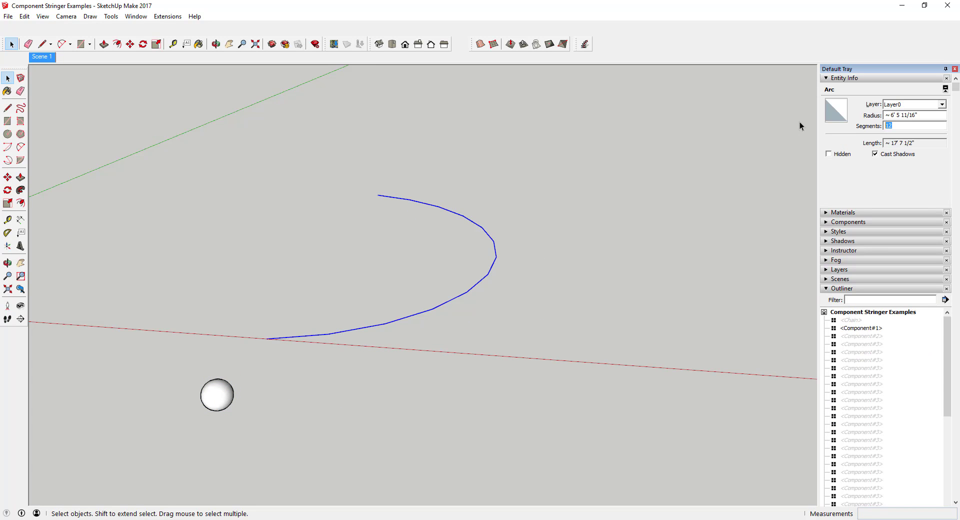
{"action": "type", "text": "24"}
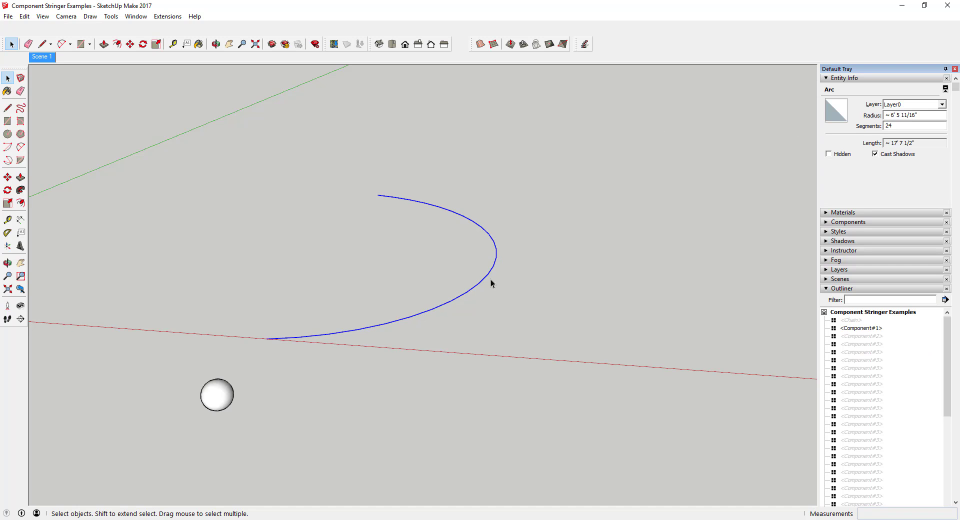
{"action": "left_click", "coordinate": [166, 16]}
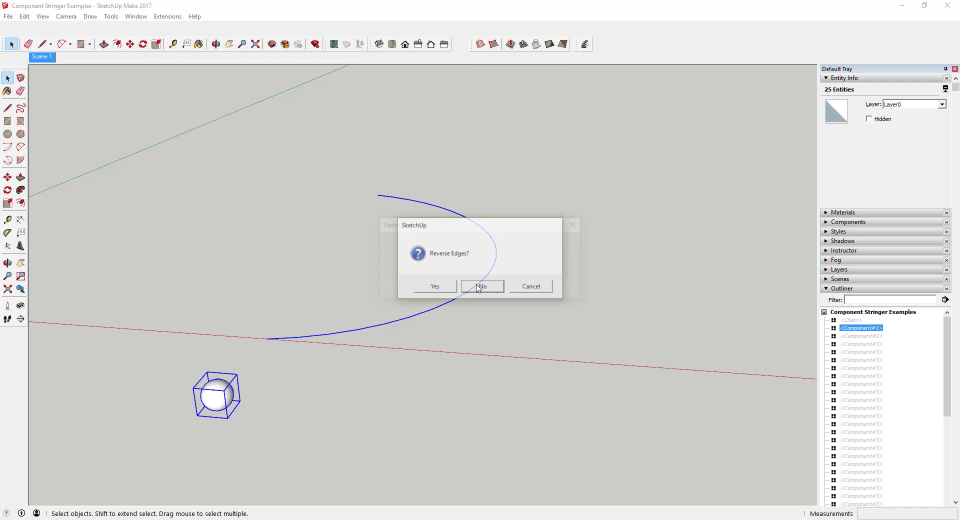
- Finish the smoothed-arc stringing without reversing edges and start the stringer on the spirals
{"action": "left_click", "coordinate": [482, 286]}
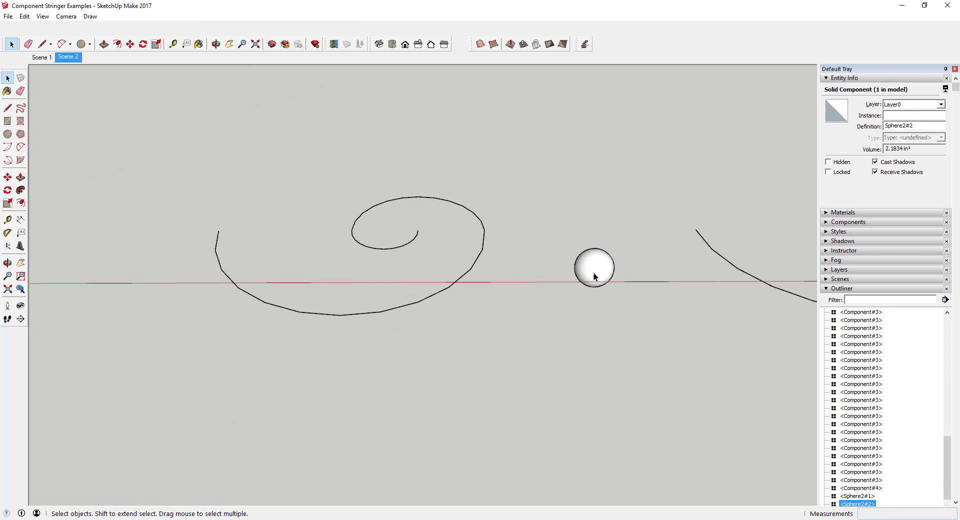
{"action": "left_click", "coordinate": [167, 16]}
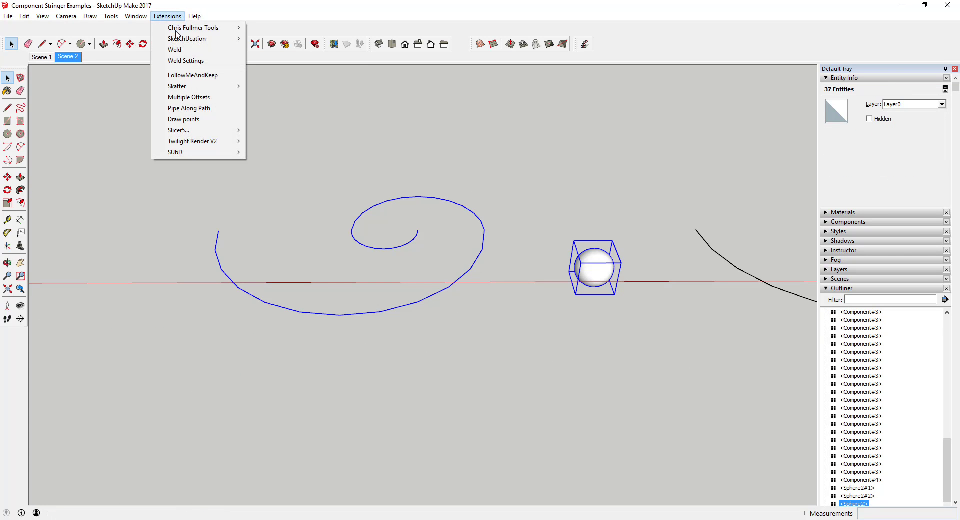
{"action": "left_click", "coordinate": [174, 50]}
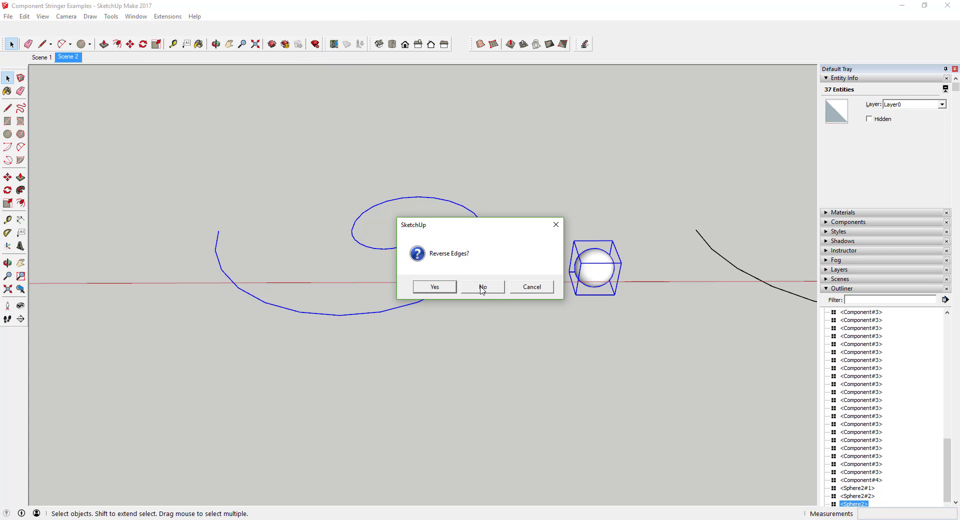
{"action": "left_click", "coordinate": [482, 287]}
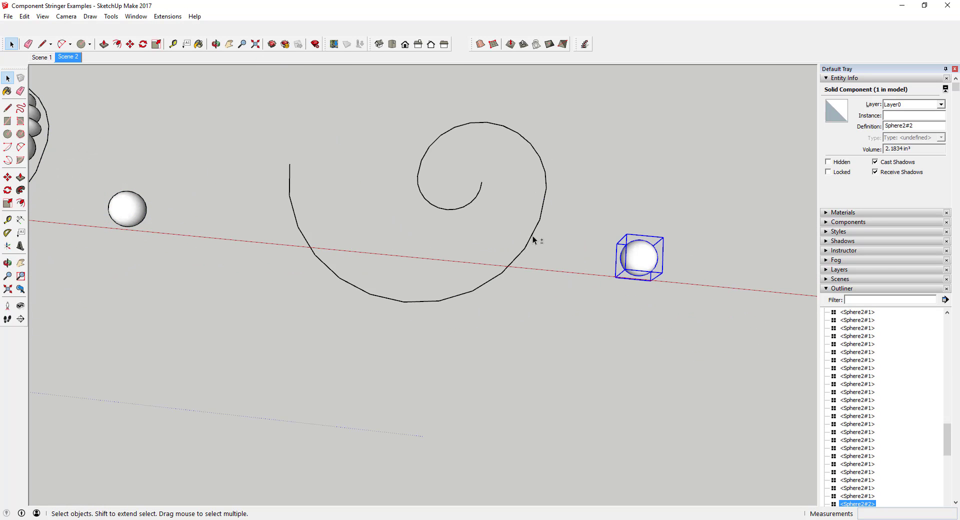
- String sphere copies along the spiral curves with a chosen scaling mode
{"action": "left_click", "coordinate": [167, 16]}
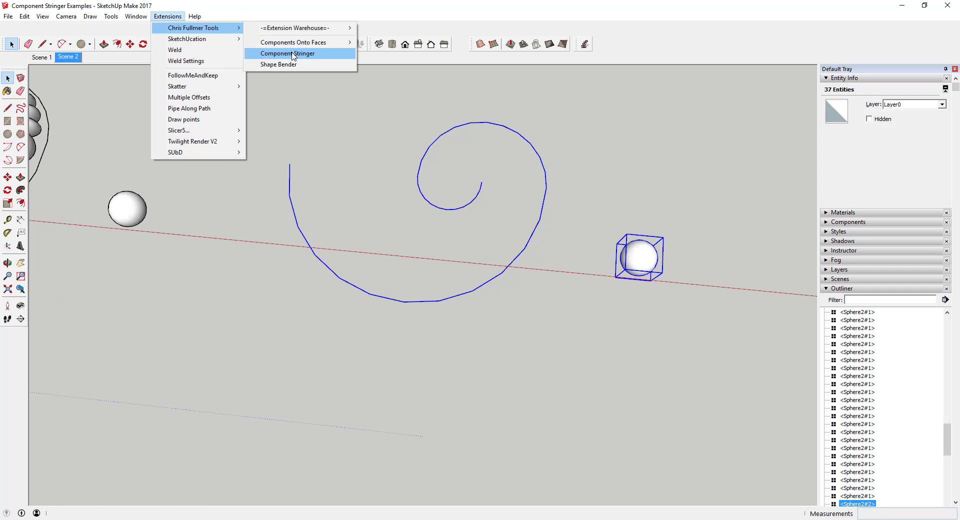
{"action": "left_click", "coordinate": [287, 53]}
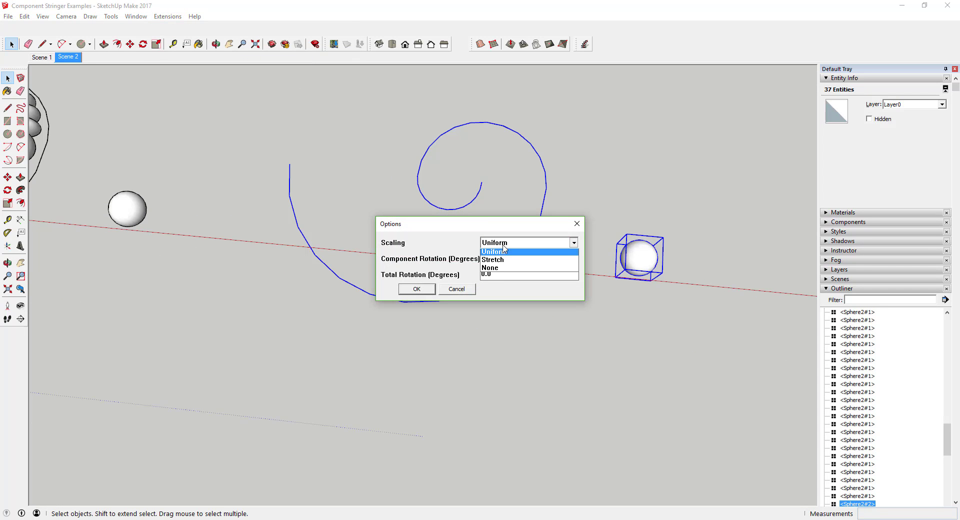
{"action": "left_click", "coordinate": [416, 288]}
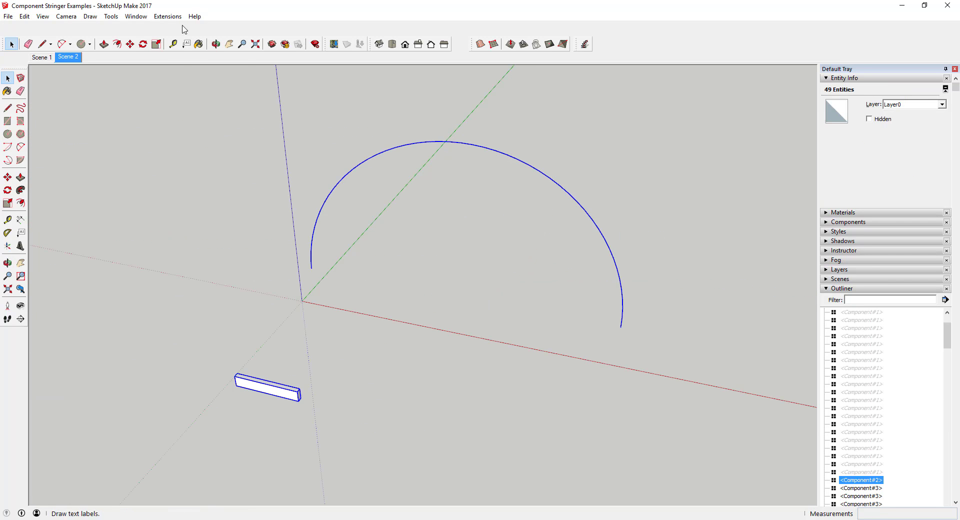
- String planks along the semicircular arc with 180 degrees total rotation, forming a fanned arch
{"action": "left_click", "coordinate": [167, 16]}
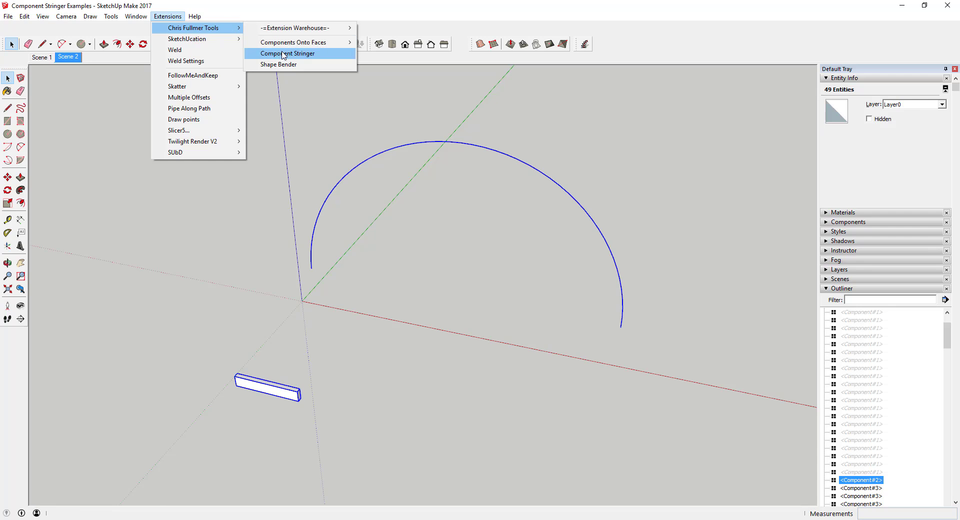
{"action": "left_click", "coordinate": [288, 53]}
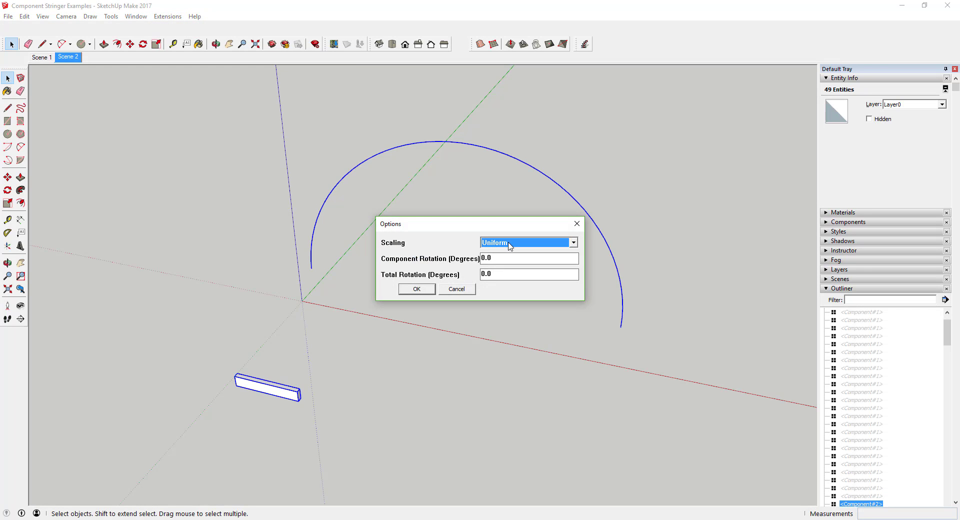
{"action": "left_click", "coordinate": [528, 274]}
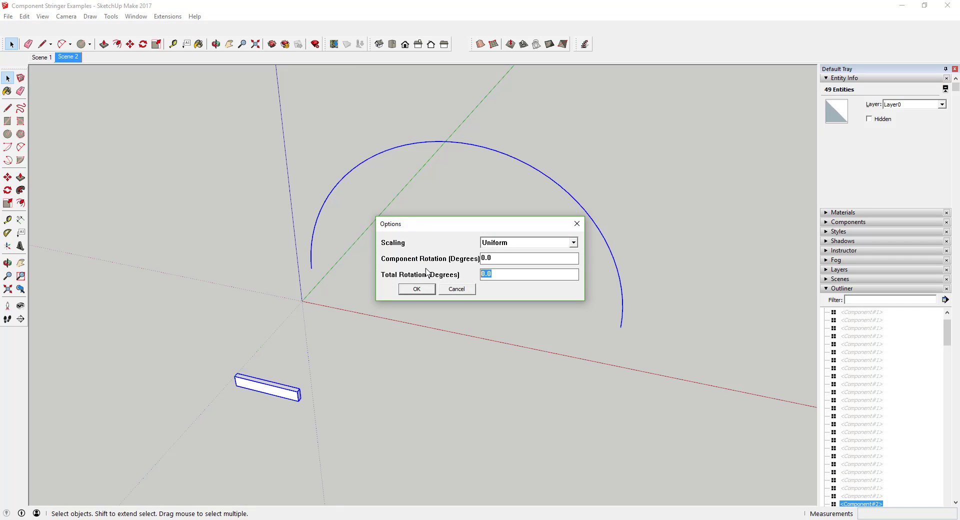
{"action": "type", "text": "180"}
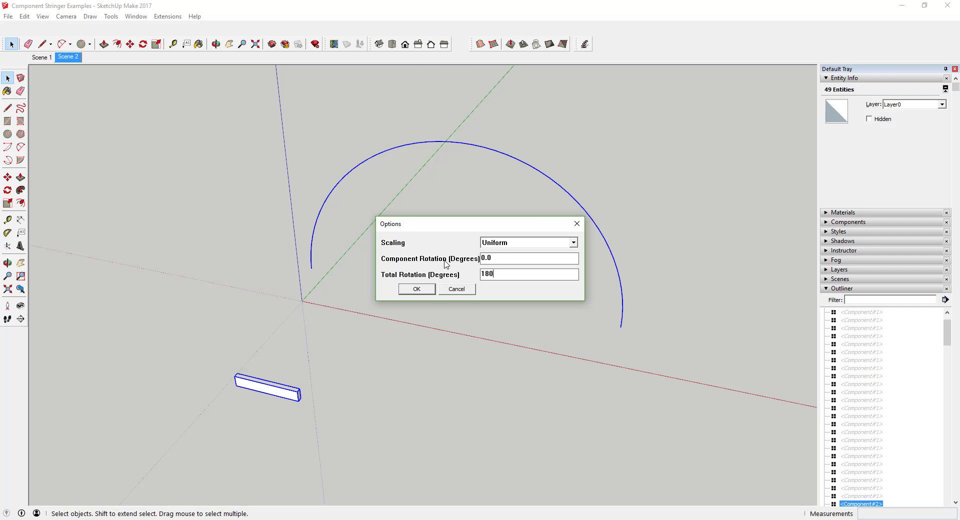
{"action": "left_click", "coordinate": [416, 288]}
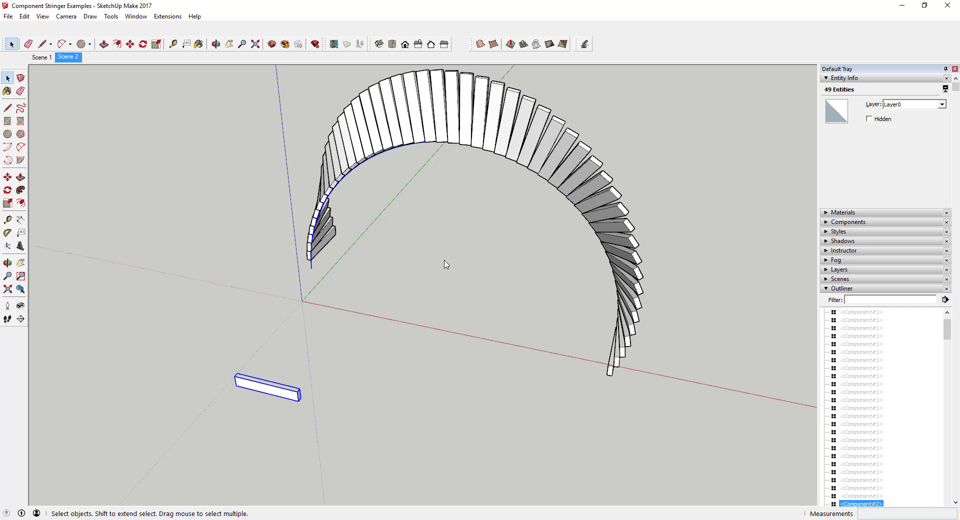
{"action": "left_click", "coordinate": [216, 43]}
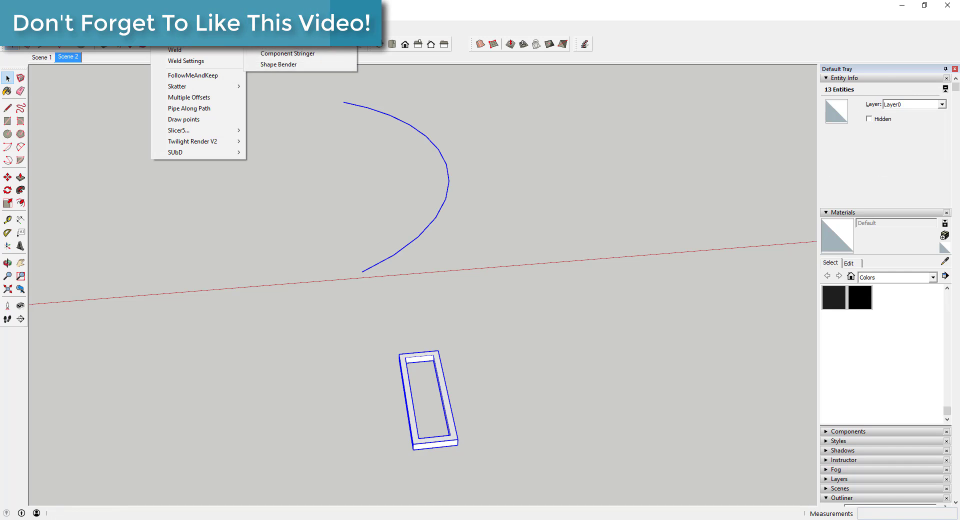
- String chain links end to end along the curve with default options and bring up their context actions
{"action": "left_click", "coordinate": [287, 53]}
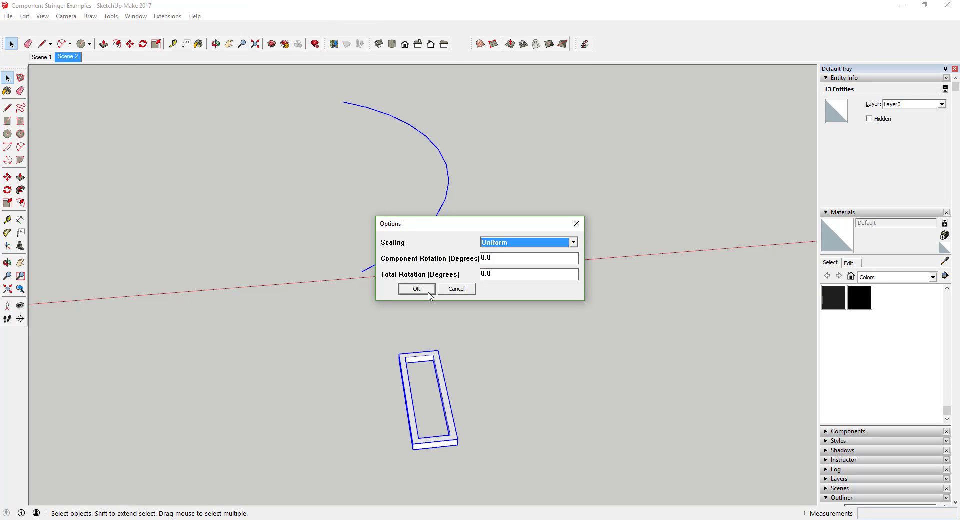
{"action": "left_click", "coordinate": [416, 289]}
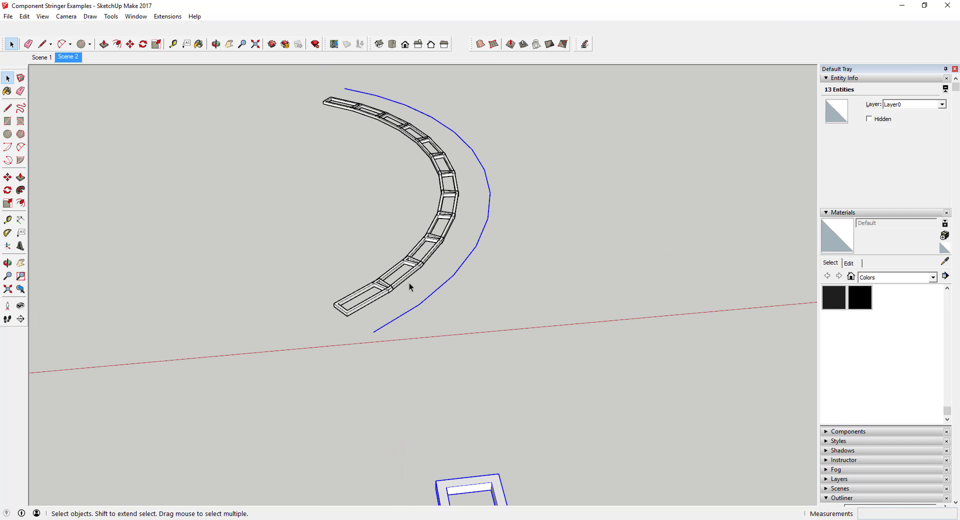
{"action": "right_click", "coordinate": [340, 109]}
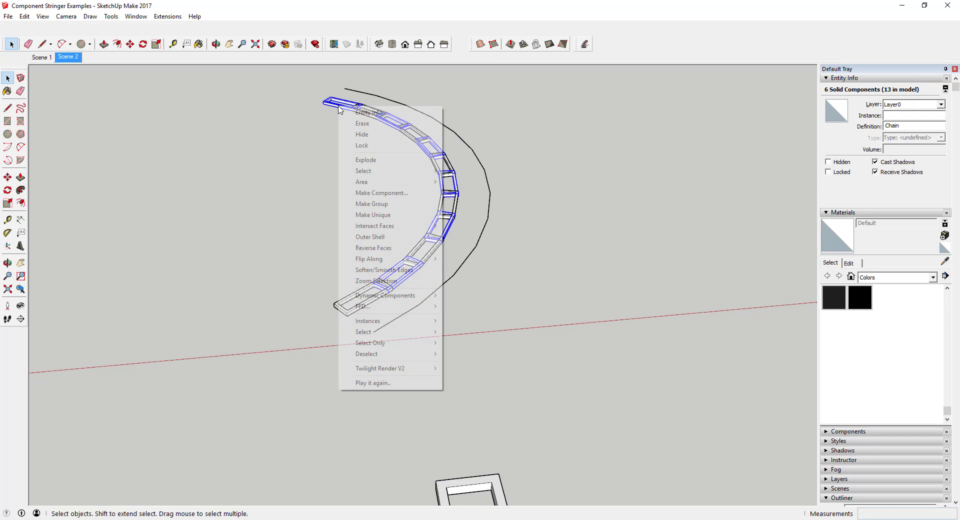